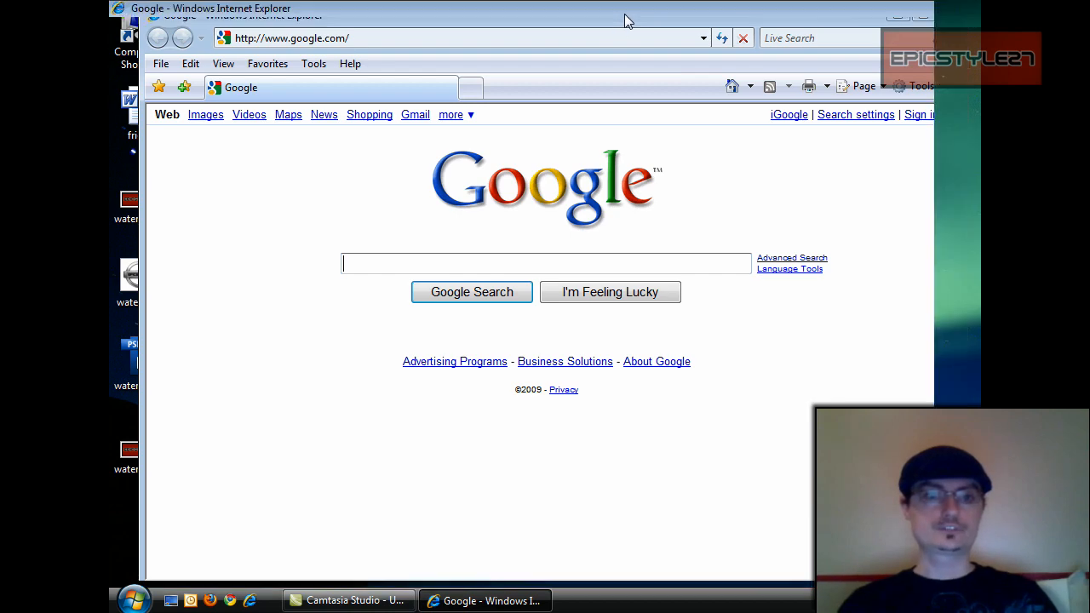
Search Google for 'ccleaner' and follow the official CCleaner site to its download page
{"action": "type", "text": "ccleaner"}
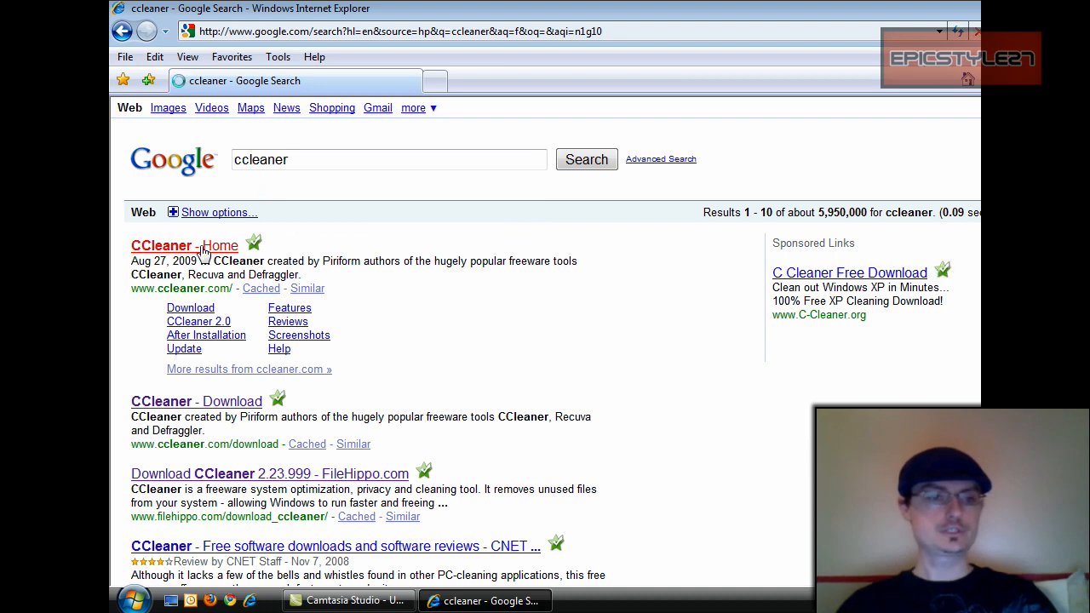
{"action": "left_click", "coordinate": [184, 245]}
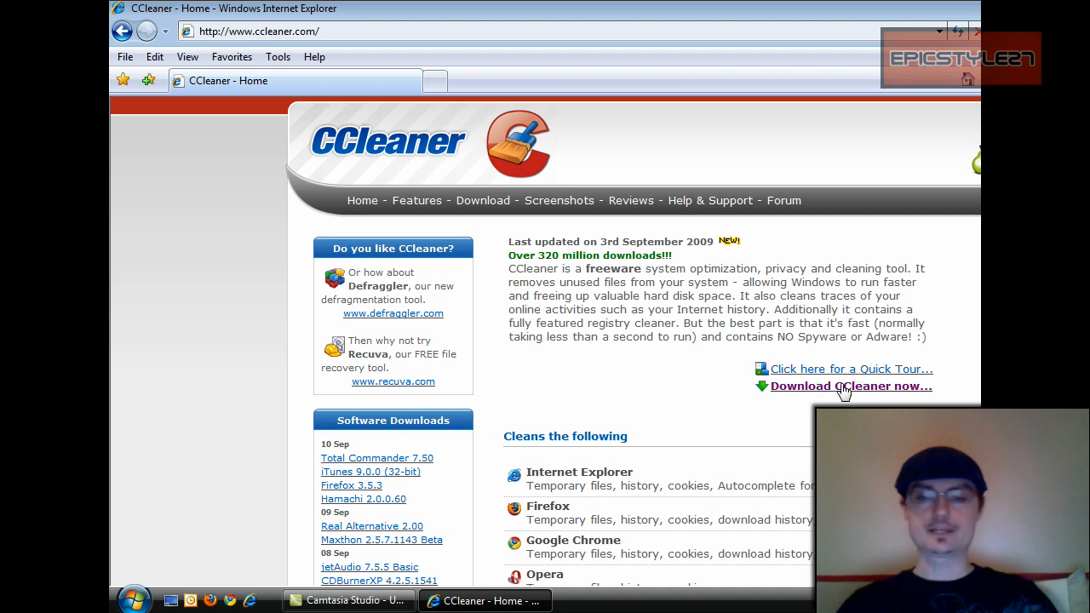
{"action": "left_click", "coordinate": [850, 386]}
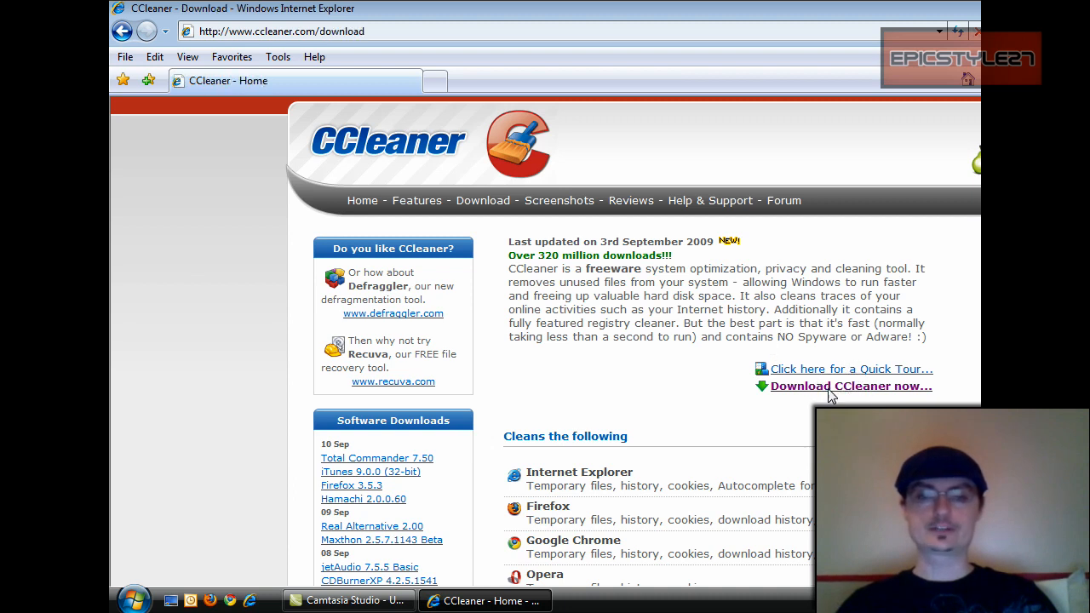
{"action": "left_click", "coordinate": [849, 385]}
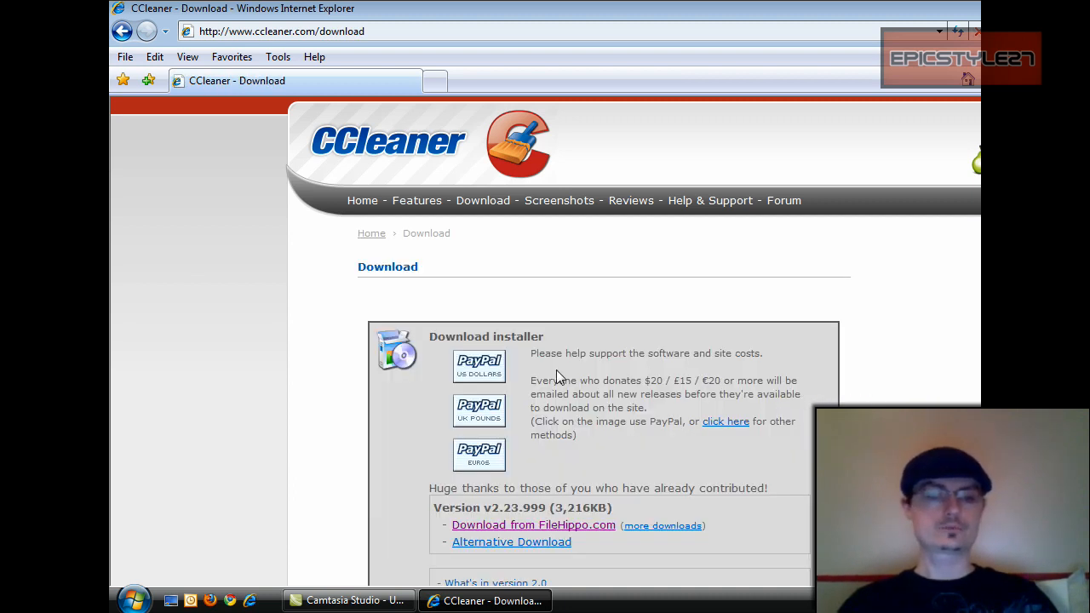
{"action": "scroll", "scroll_direction": "down", "scroll_amount": 3}
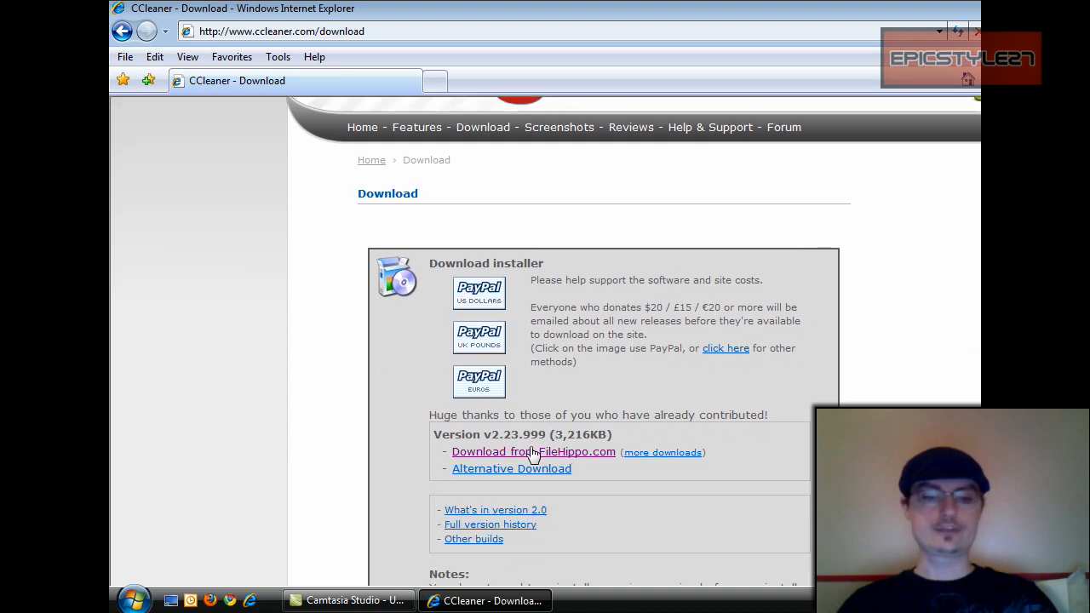
Download the latest CCleaner (2.23.999) from FileHippo and run the setup file
{"action": "left_click", "coordinate": [534, 451]}
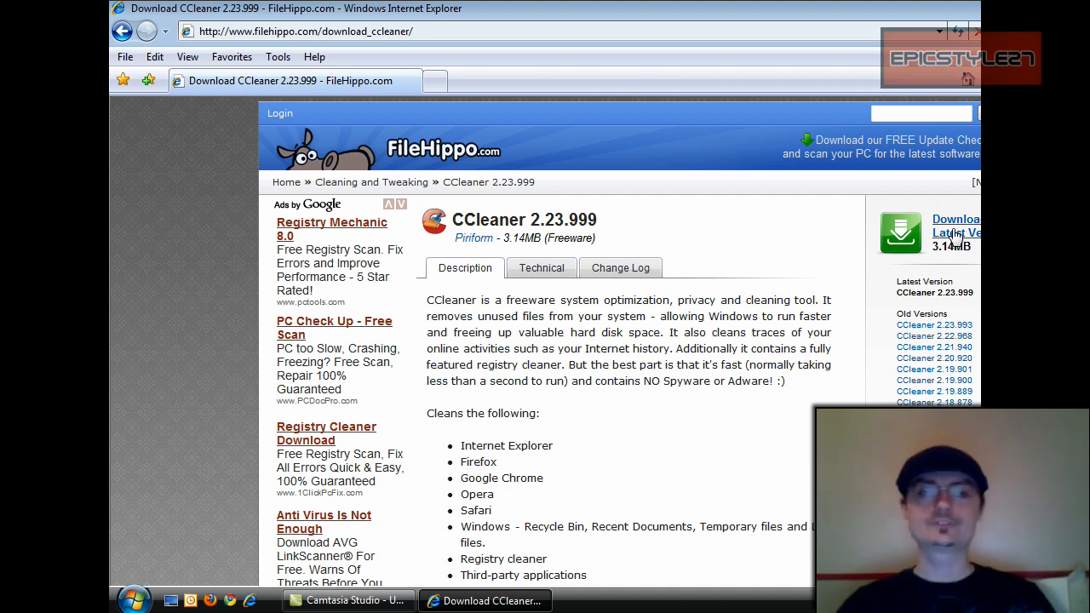
{"action": "left_click", "coordinate": [953, 226]}
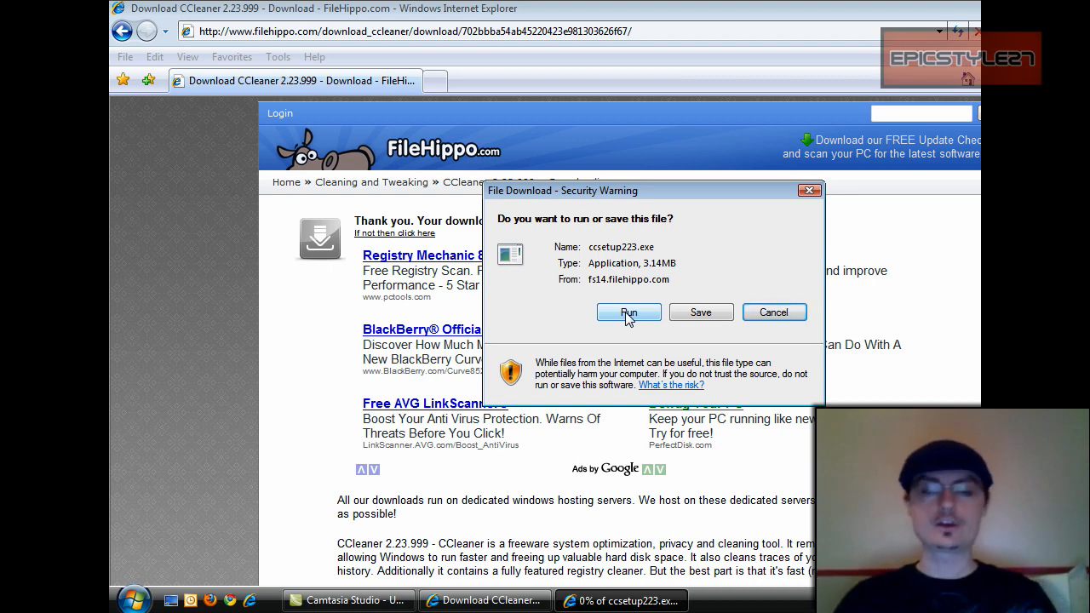
{"action": "mouse_move", "coordinate": [745, 322]}
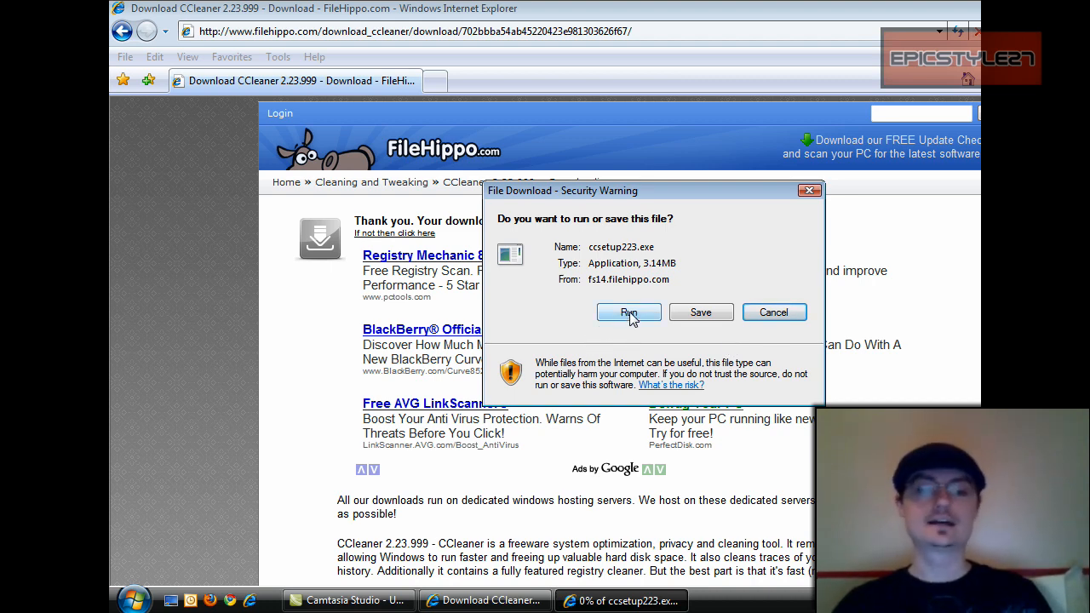
{"action": "left_click", "coordinate": [628, 312]}
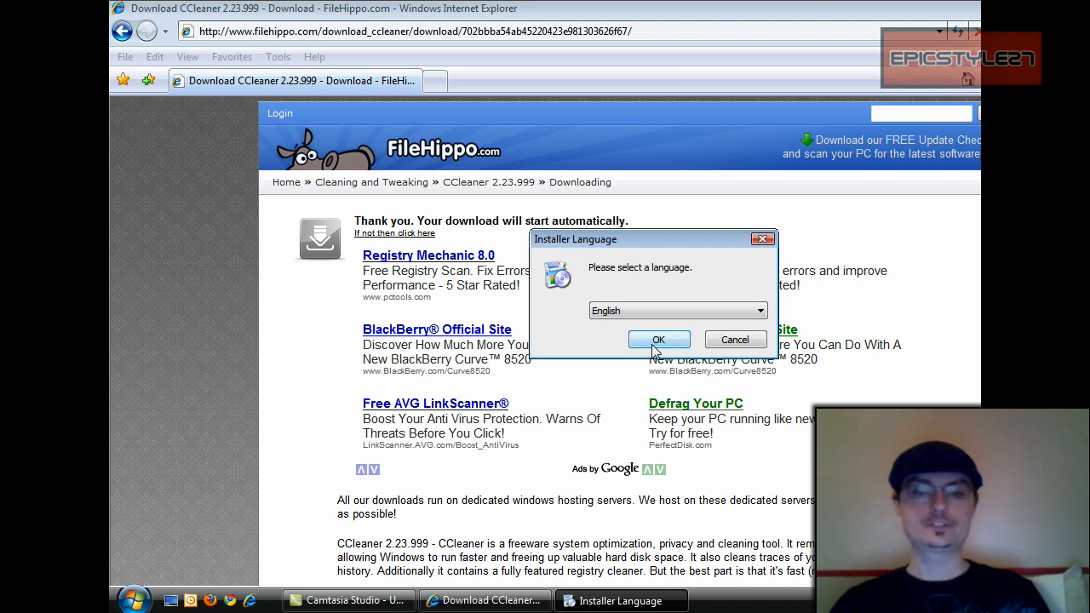
Choose English, accept the licence and install to C:\Program Files\CCleaner
{"action": "left_click", "coordinate": [658, 339]}
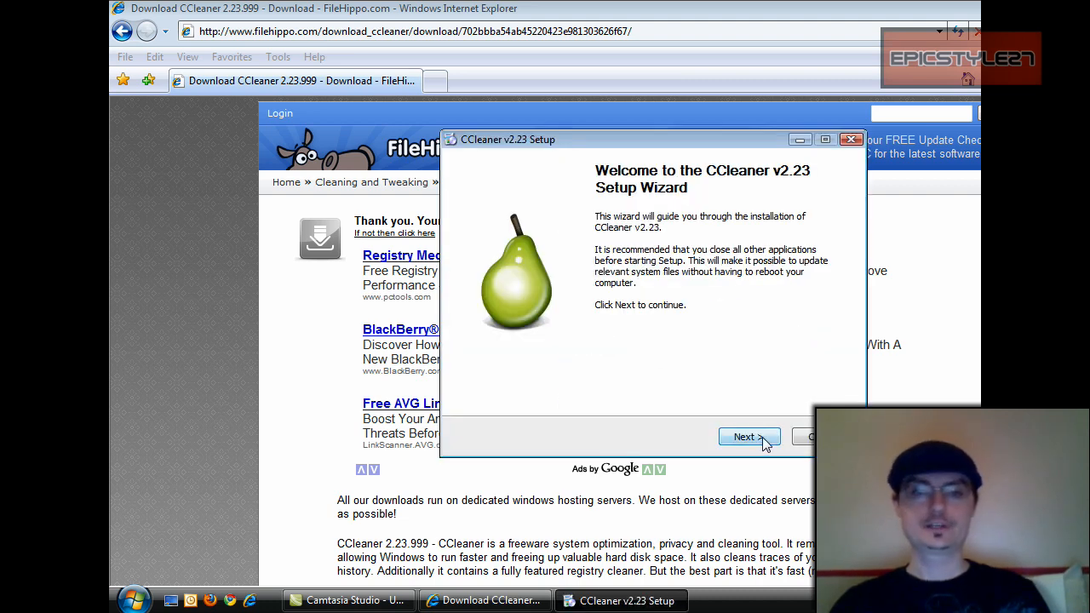
{"action": "left_click", "coordinate": [743, 437]}
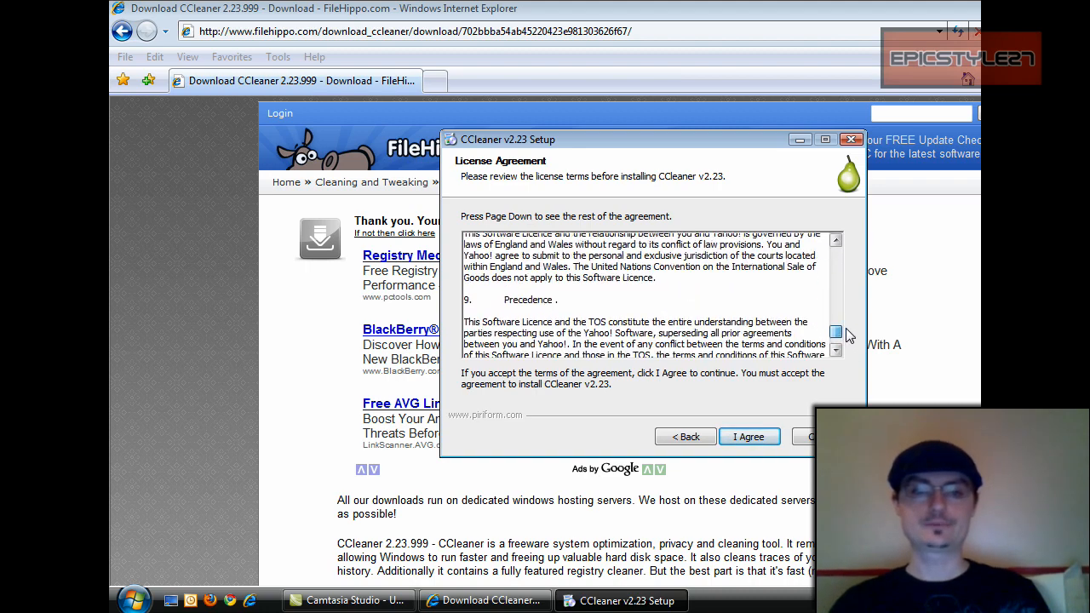
{"action": "left_click", "coordinate": [748, 436]}
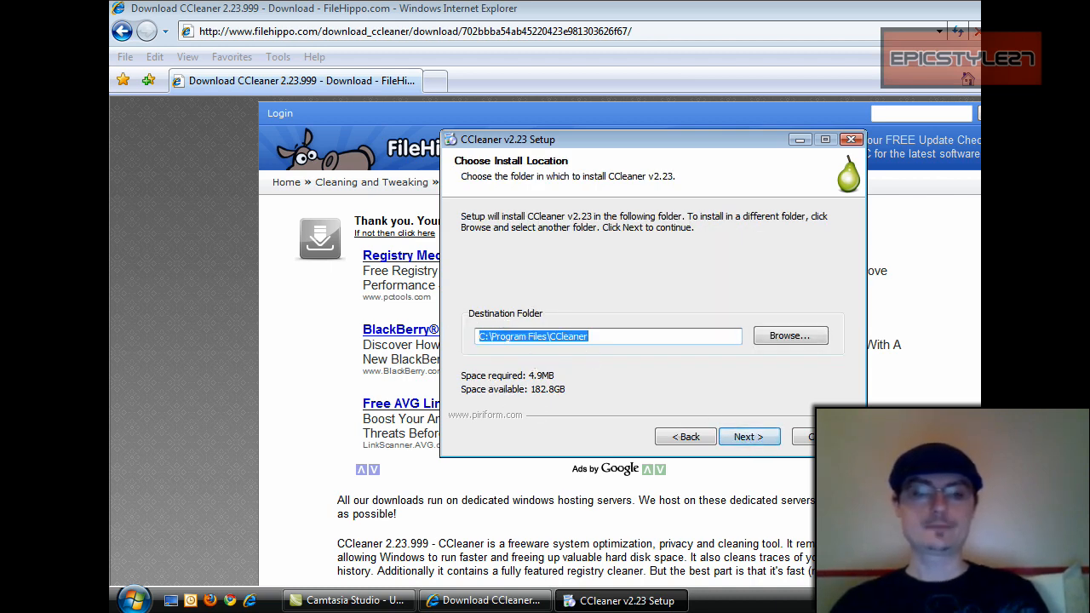
{"action": "mouse_move", "coordinate": [577, 363]}
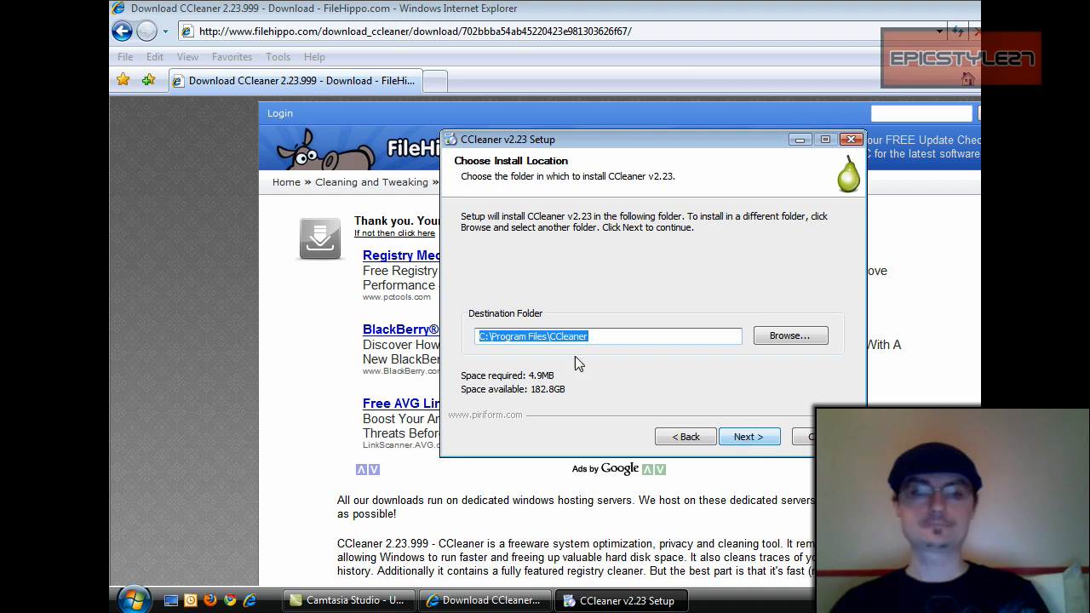
{"action": "mouse_move", "coordinate": [604, 362]}
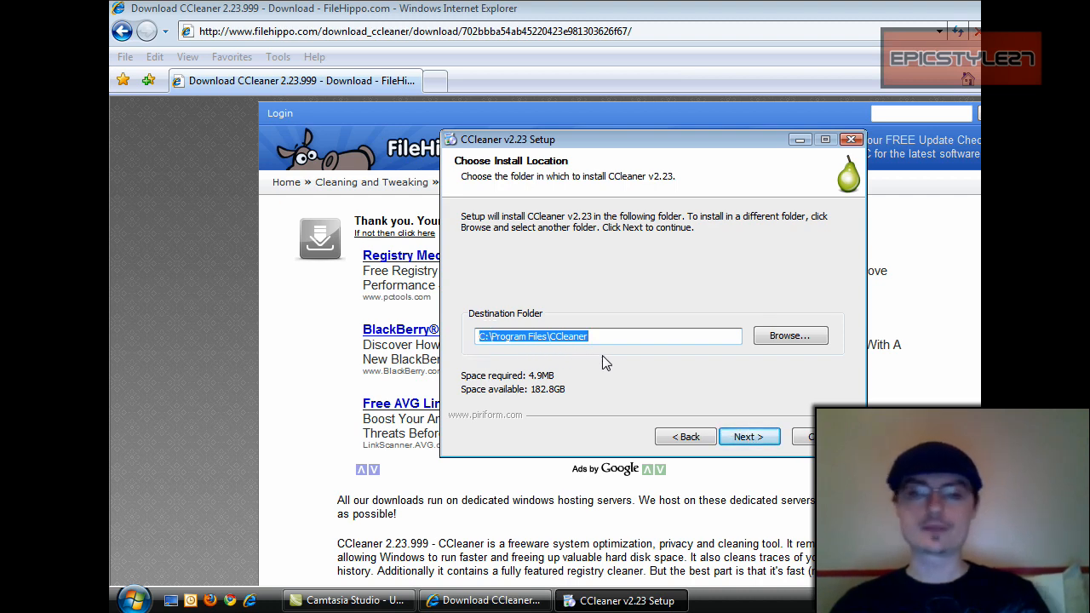
{"action": "left_click", "coordinate": [748, 436]}
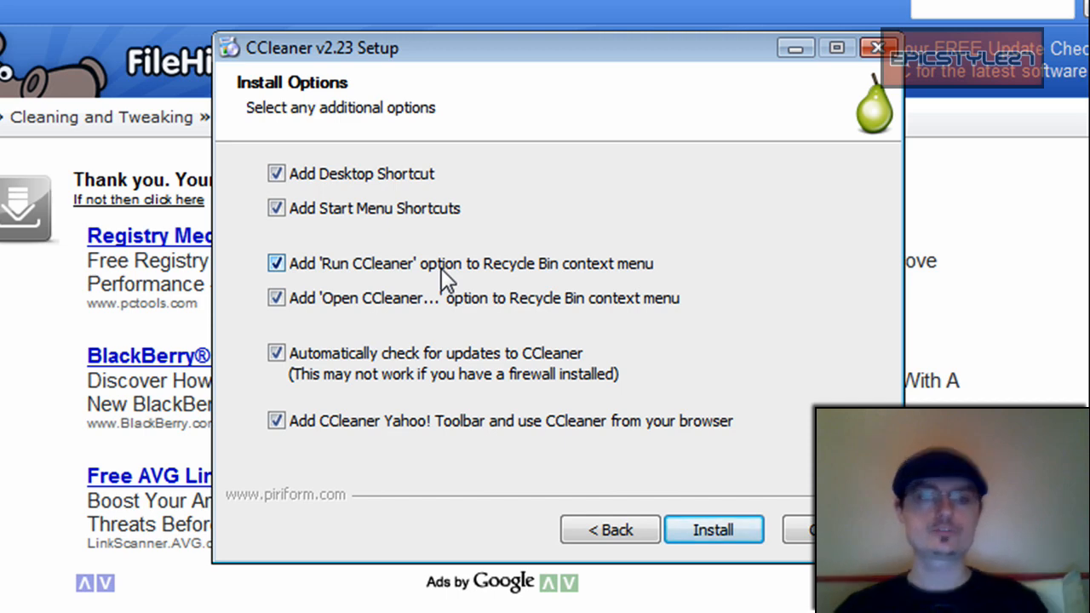
{"action": "mouse_move", "coordinate": [408, 194]}
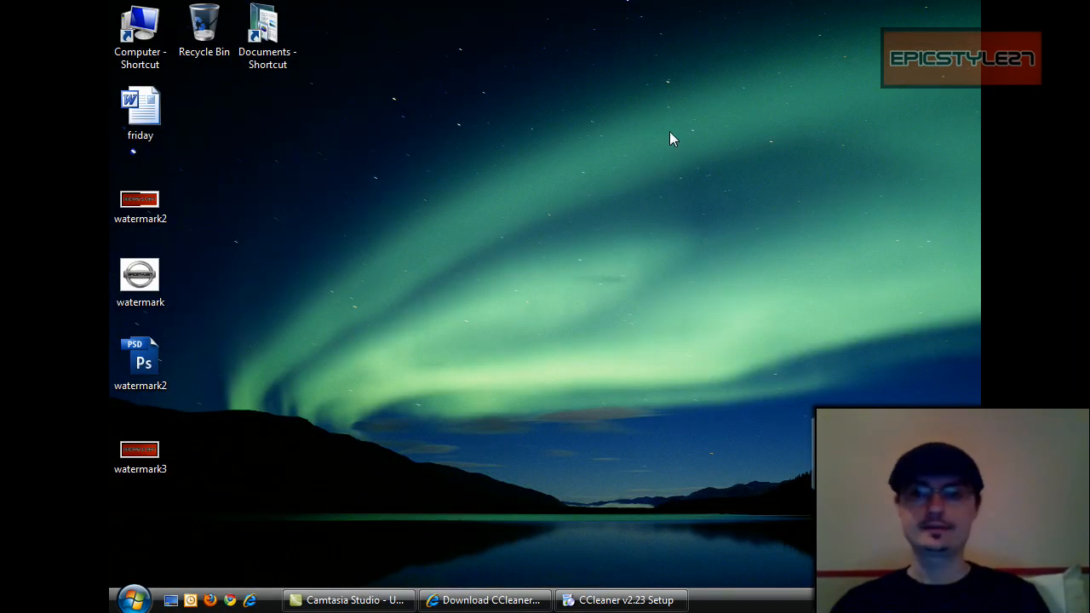
{"action": "mouse_move", "coordinate": [211, 118]}
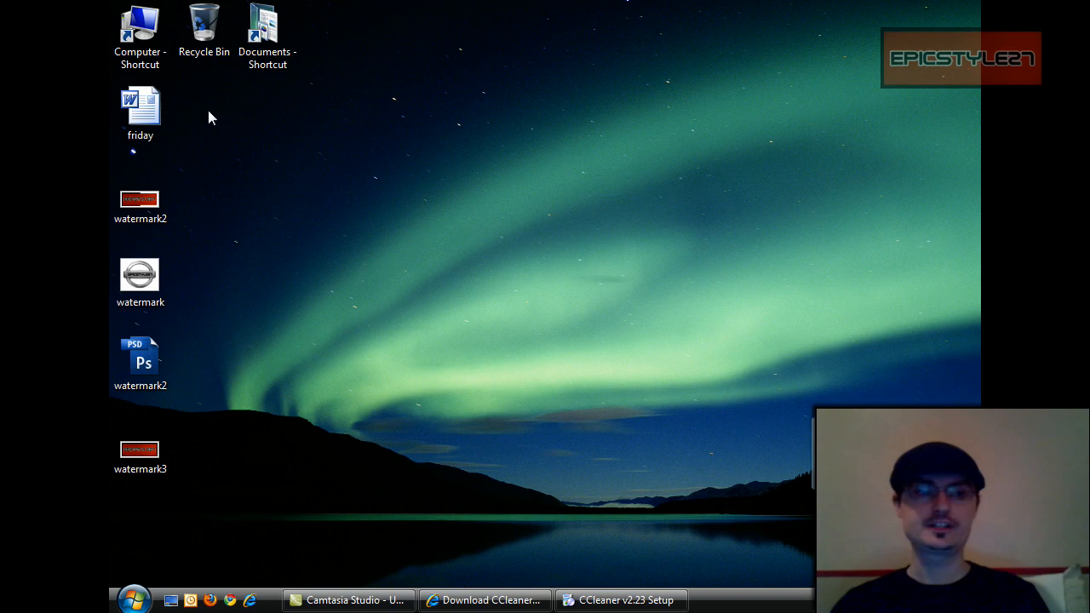
Untick automatic update checks and the Yahoo! Toolbar, then install CCleaner v2.23
{"action": "left_click", "coordinate": [134, 599]}
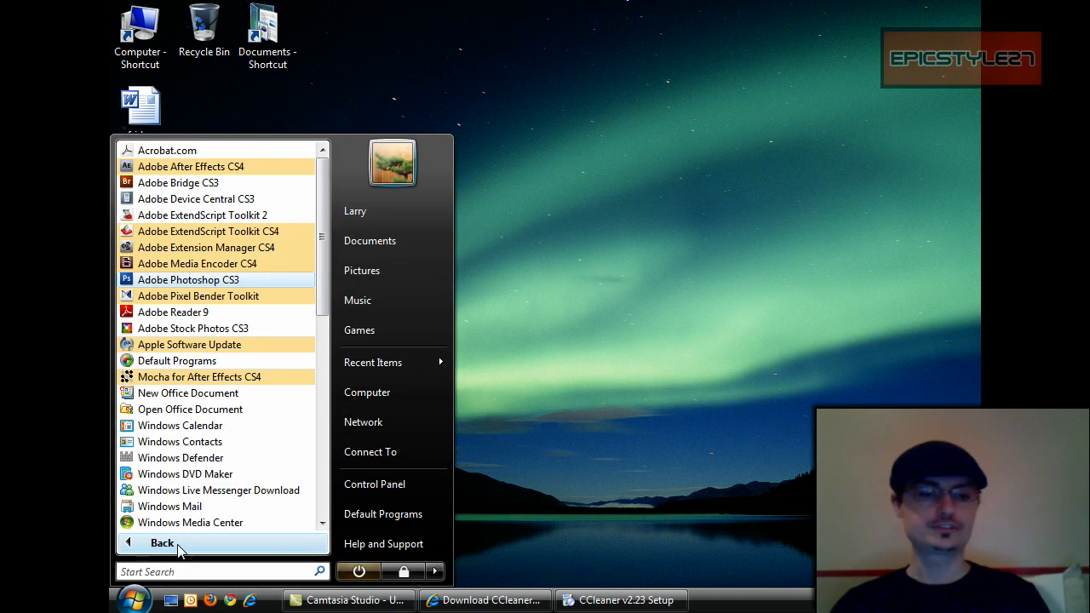
{"action": "mouse_move", "coordinate": [178, 319]}
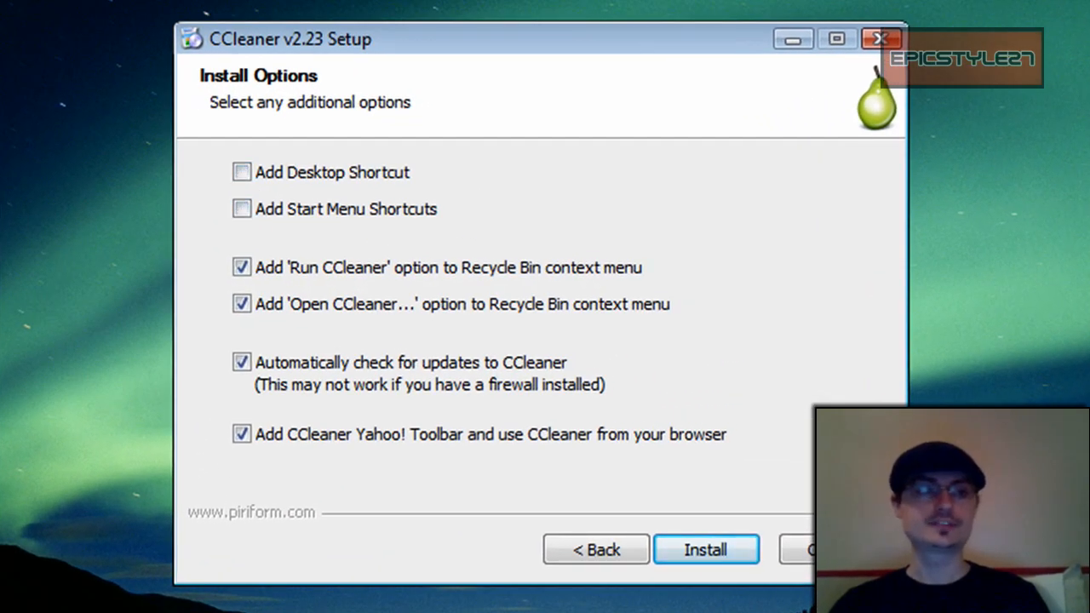
{"action": "mouse_move", "coordinate": [353, 277]}
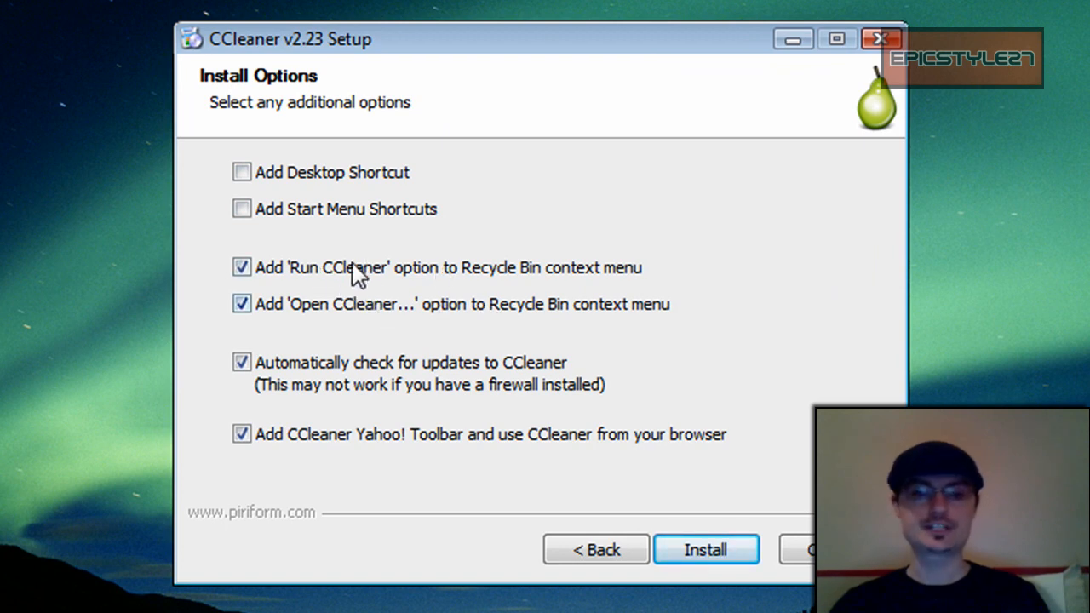
{"action": "mouse_move", "coordinate": [713, 349]}
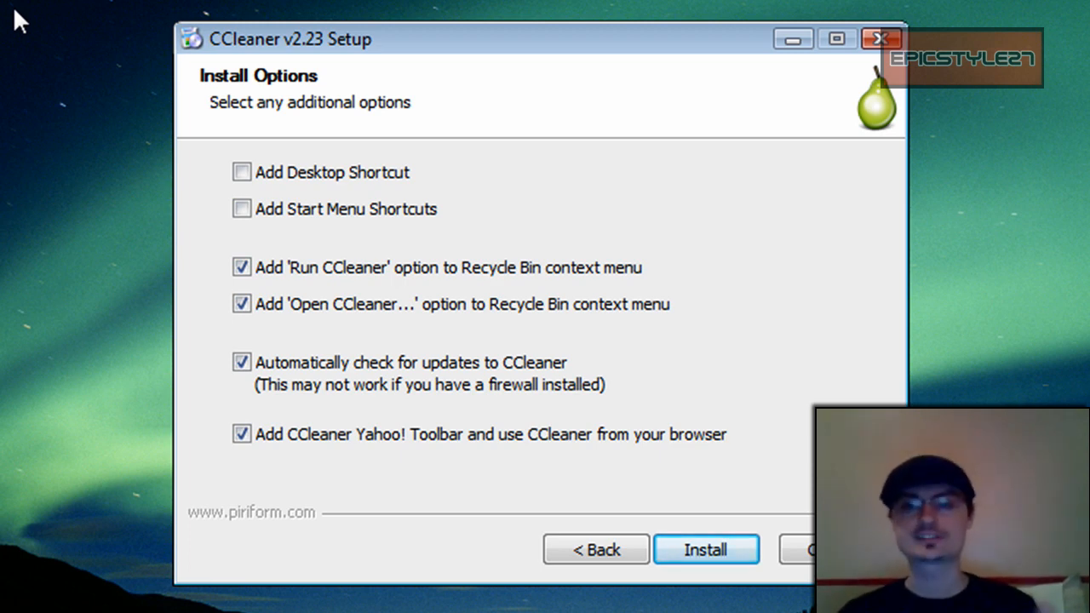
{"action": "mouse_move", "coordinate": [341, 328]}
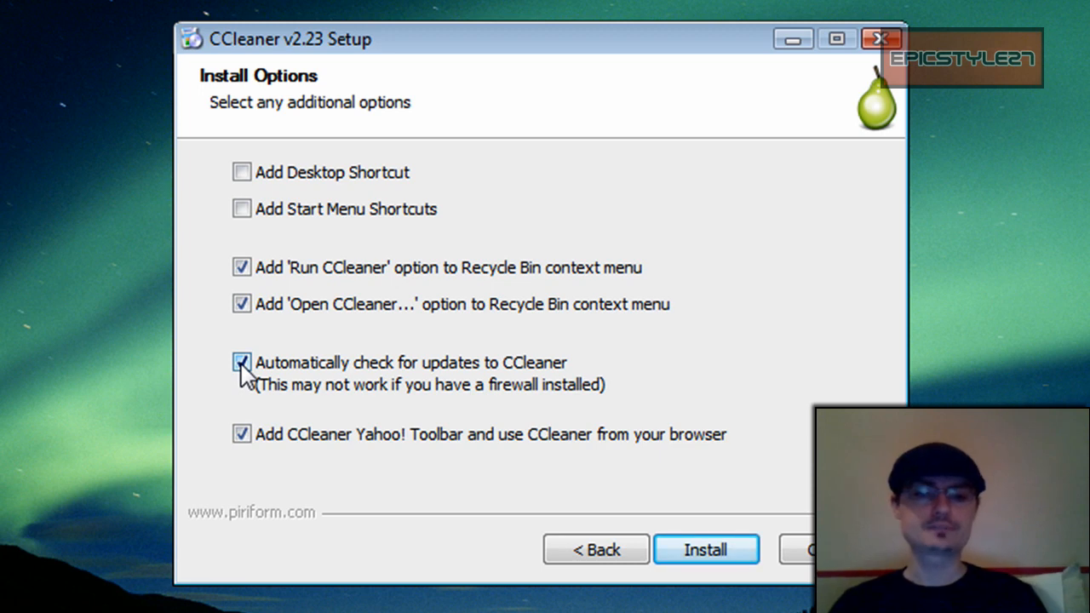
{"action": "left_click", "coordinate": [241, 362]}
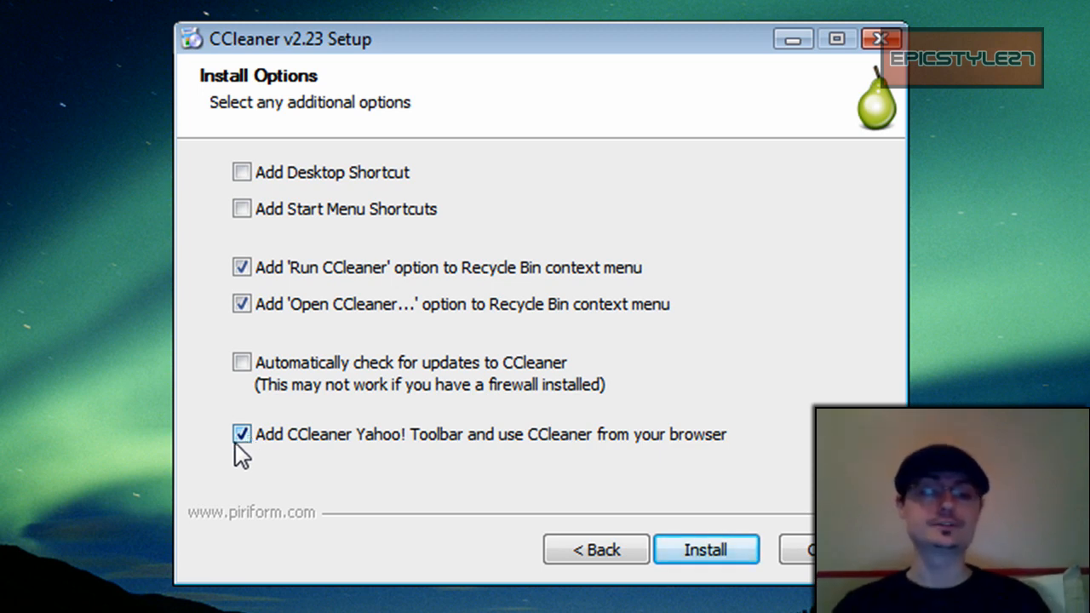
{"action": "left_click", "coordinate": [242, 434]}
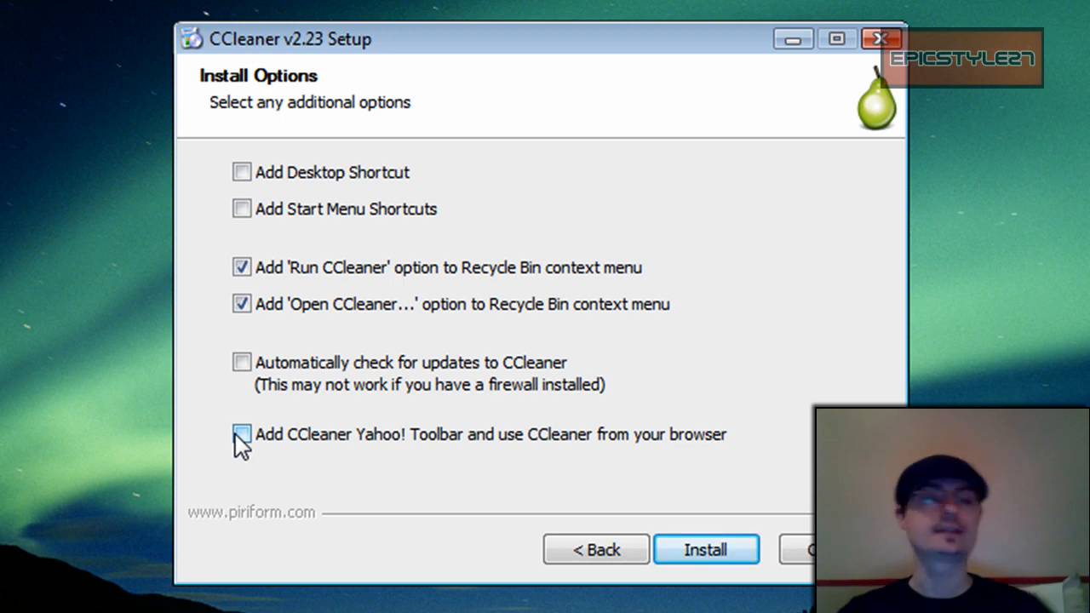
{"action": "left_click", "coordinate": [241, 433]}
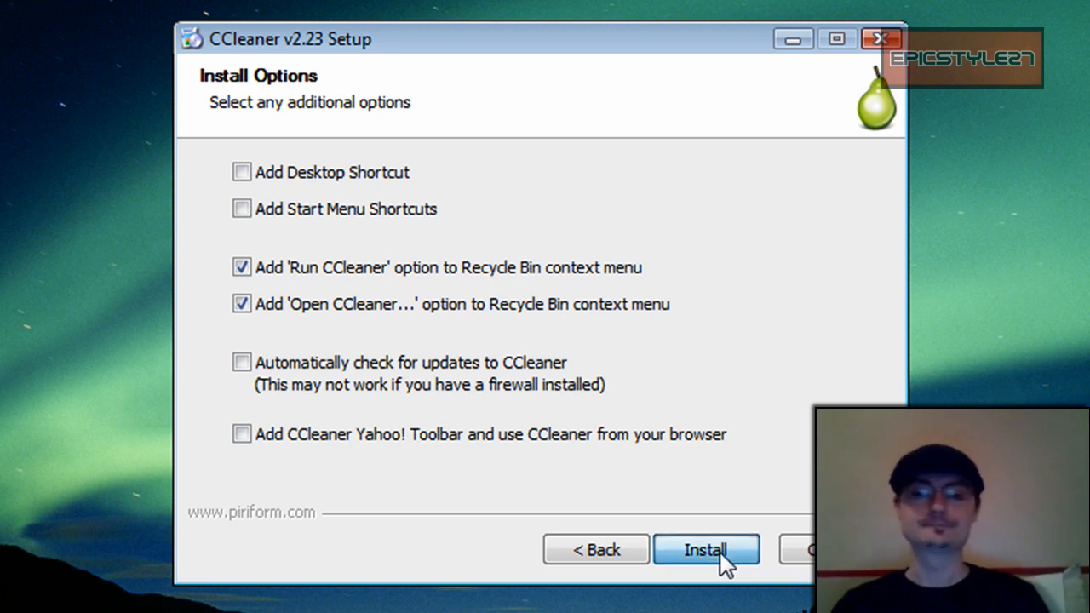
{"action": "left_click", "coordinate": [705, 549]}
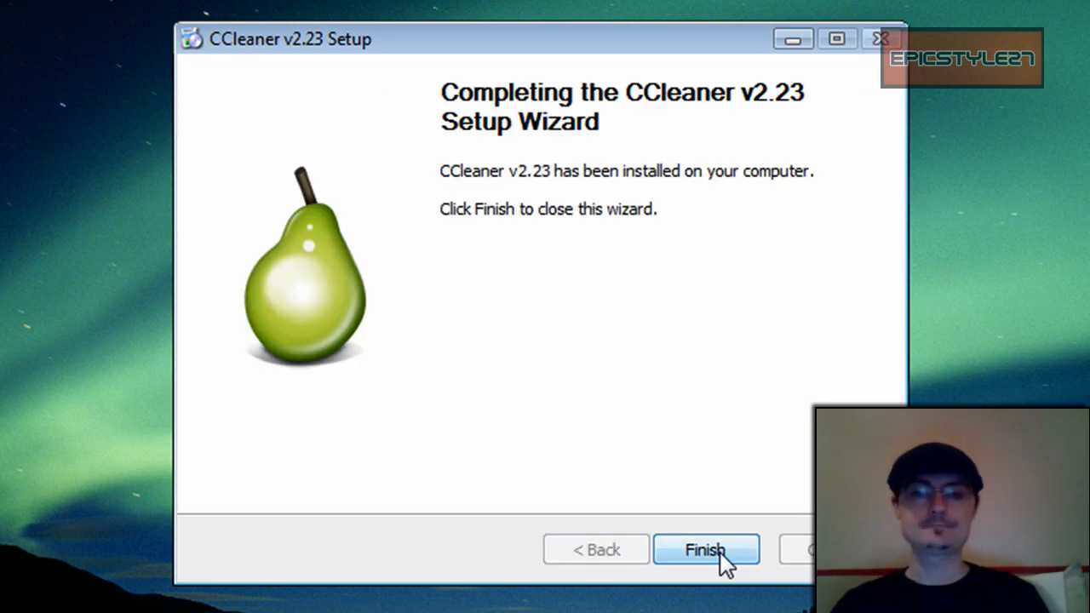
Finish the installer and start CCleaner from the Recycle Bin's 'Open CCleaner' entry
{"action": "left_click", "coordinate": [705, 549]}
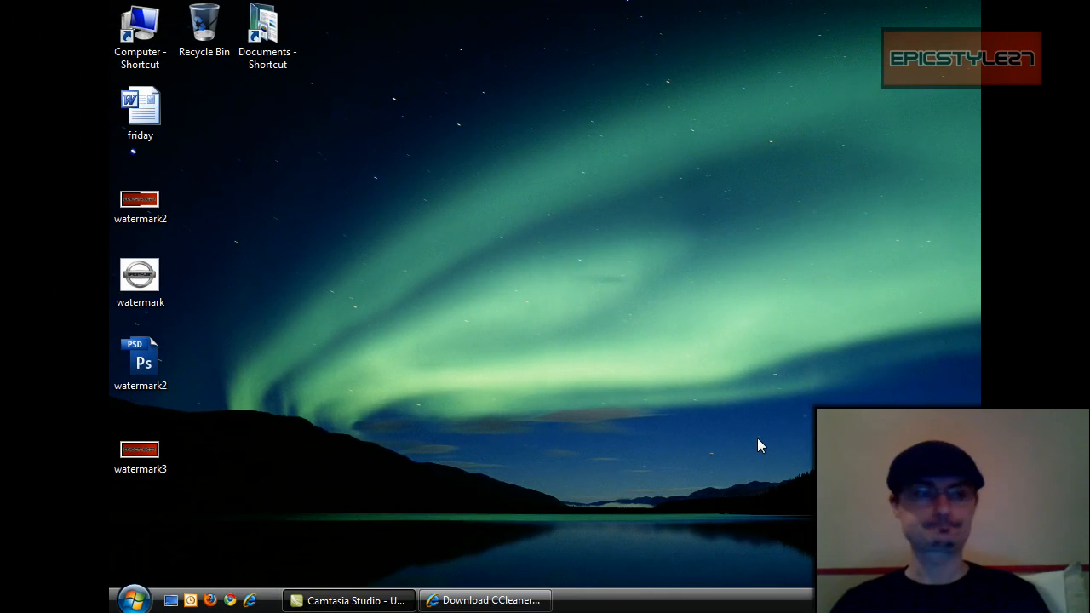
{"action": "mouse_move", "coordinate": [285, 504]}
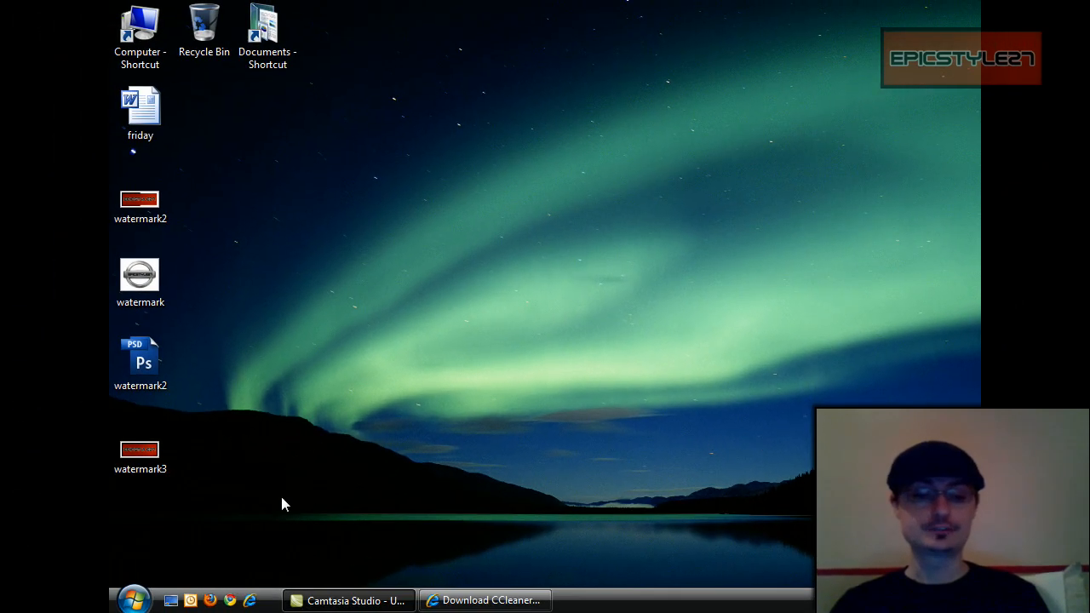
{"action": "left_click", "coordinate": [134, 598]}
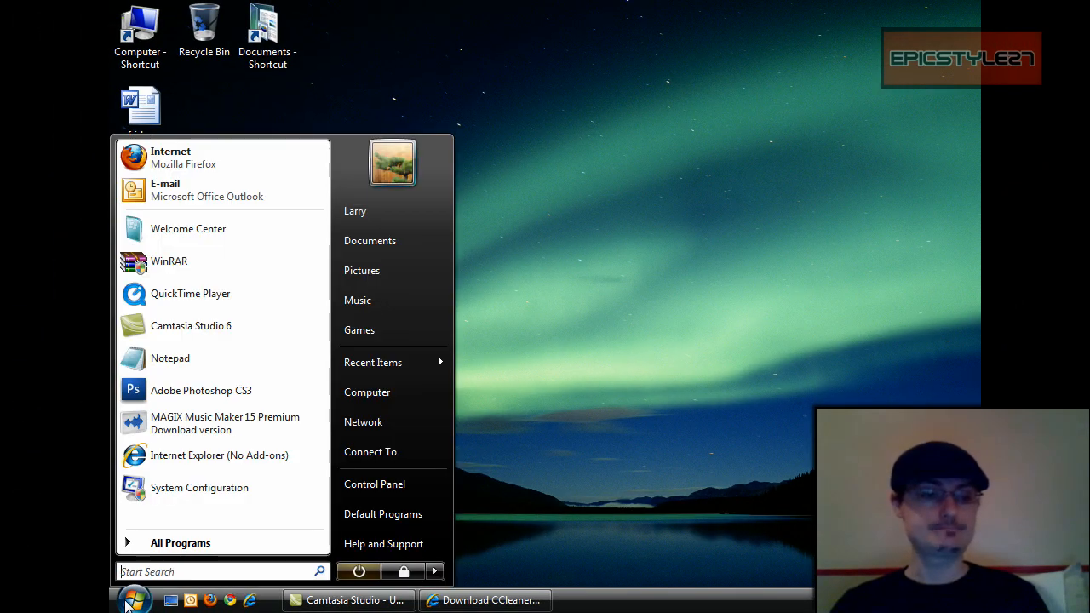
{"action": "left_click", "coordinate": [134, 600]}
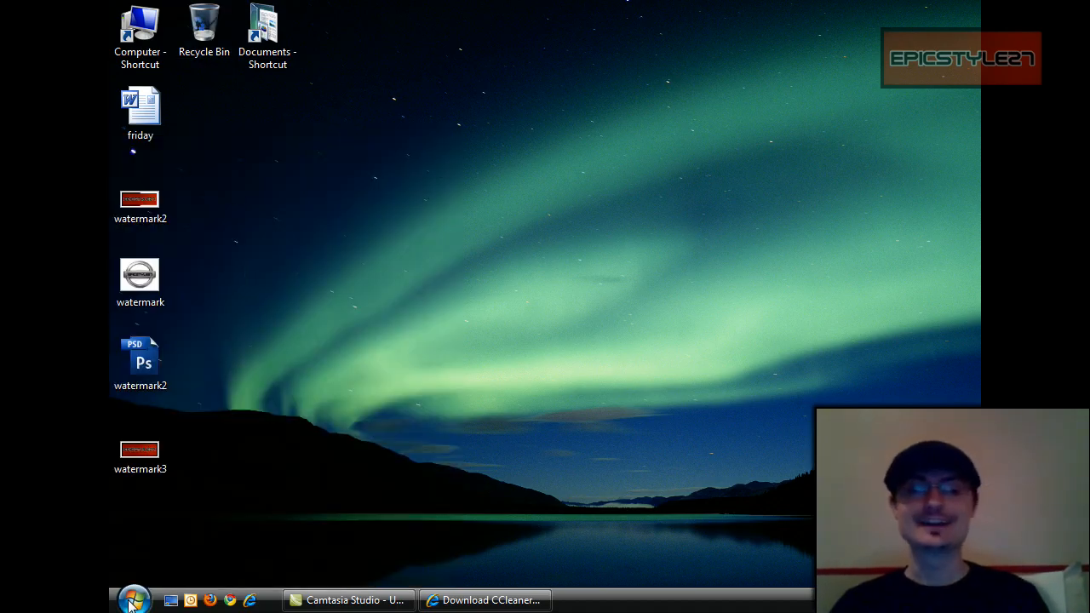
{"action": "left_click", "coordinate": [134, 599]}
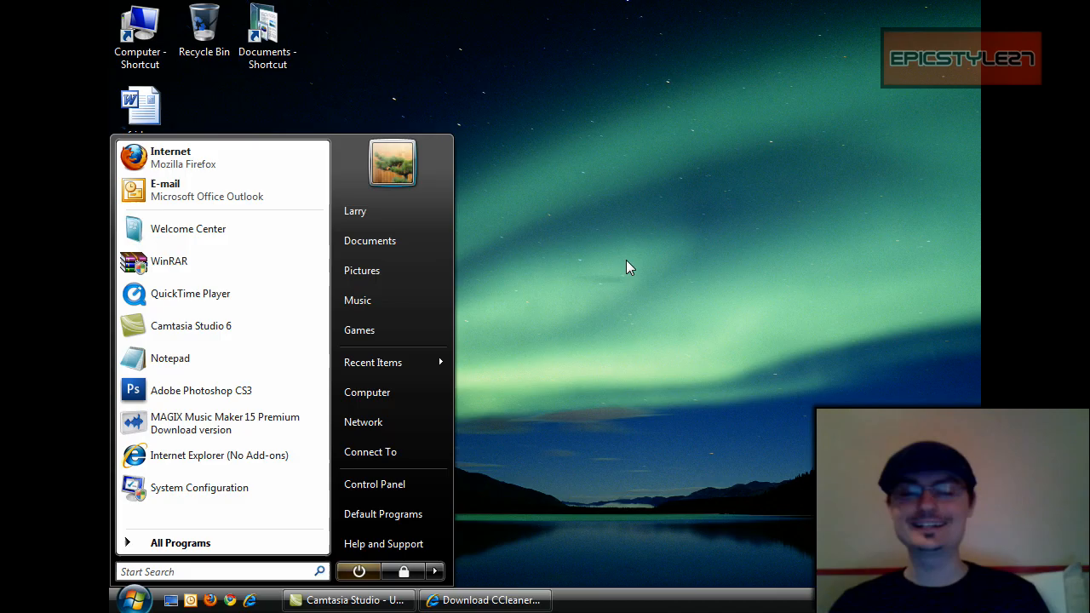
{"action": "right_click", "coordinate": [204, 21]}
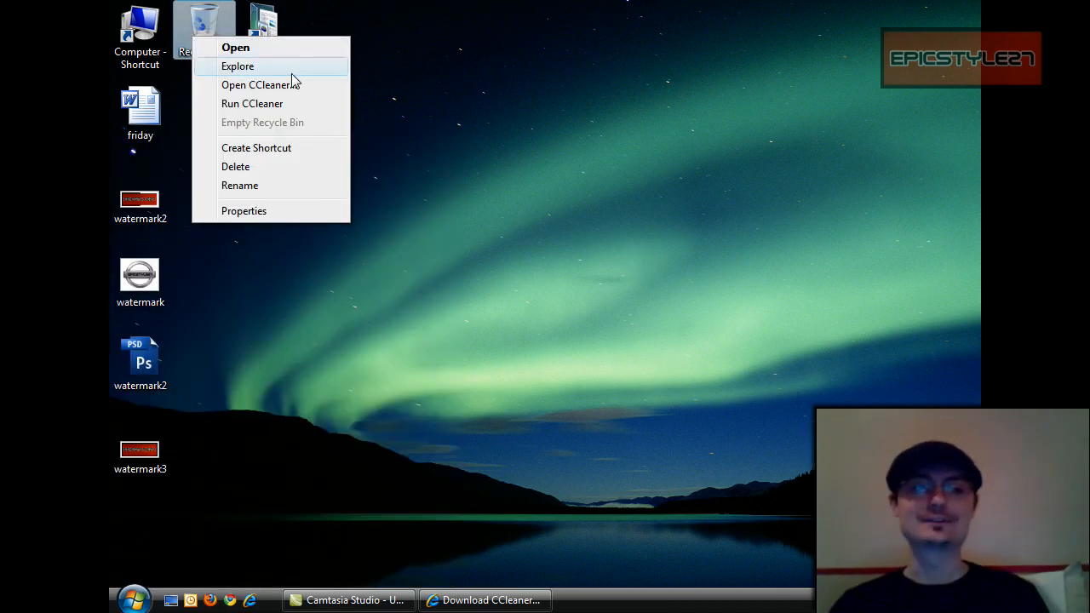
{"action": "left_click", "coordinate": [688, 171]}
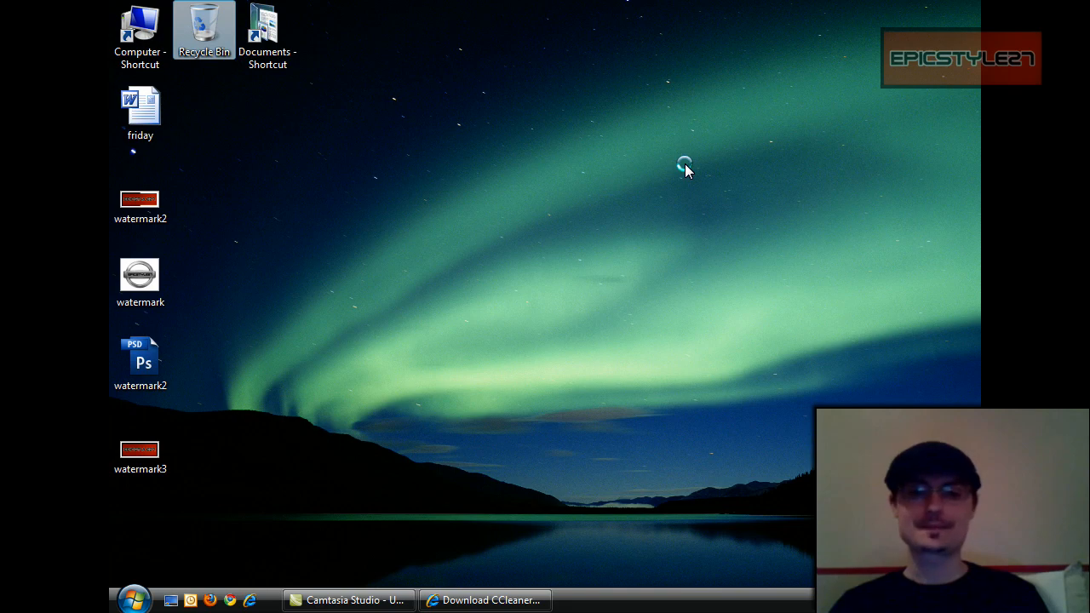
{"action": "left_click", "coordinate": [485, 599]}
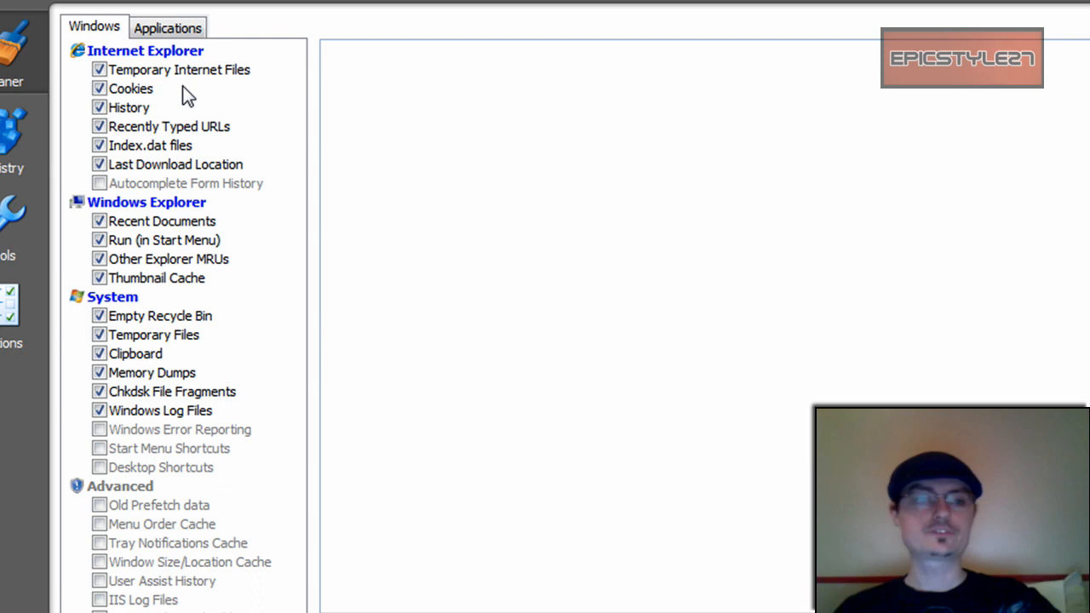
{"action": "mouse_move", "coordinate": [181, 115]}
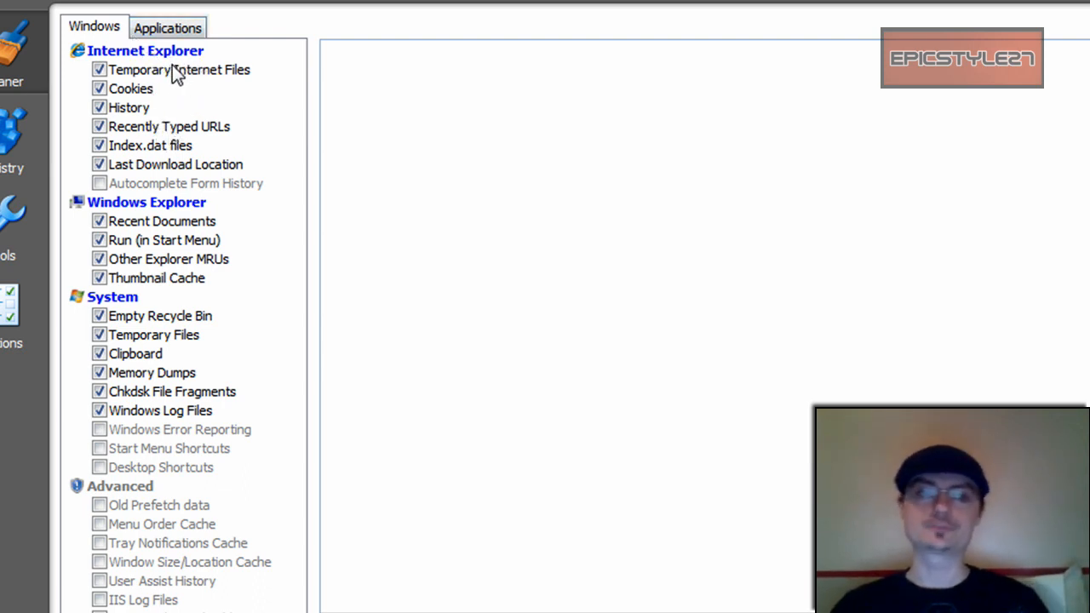
{"action": "mouse_move", "coordinate": [162, 165]}
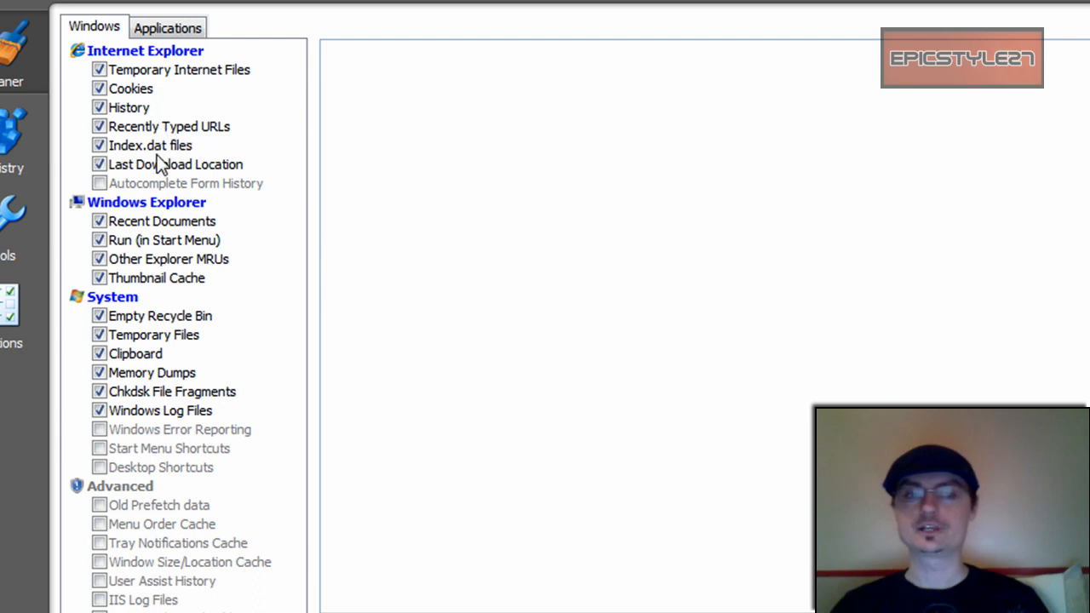
{"action": "mouse_move", "coordinate": [200, 228]}
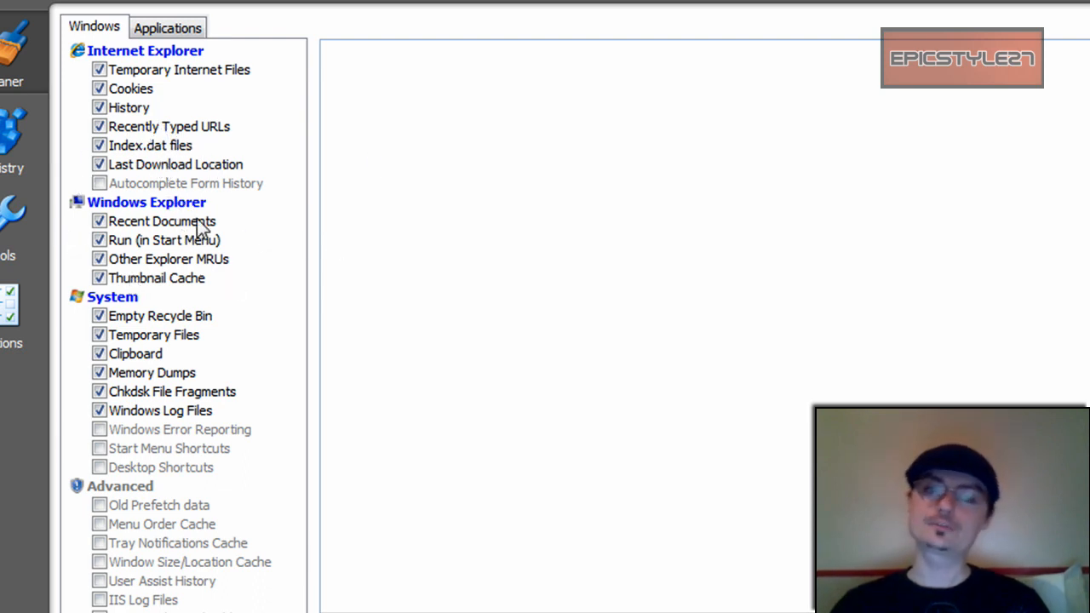
{"action": "mouse_move", "coordinate": [183, 234]}
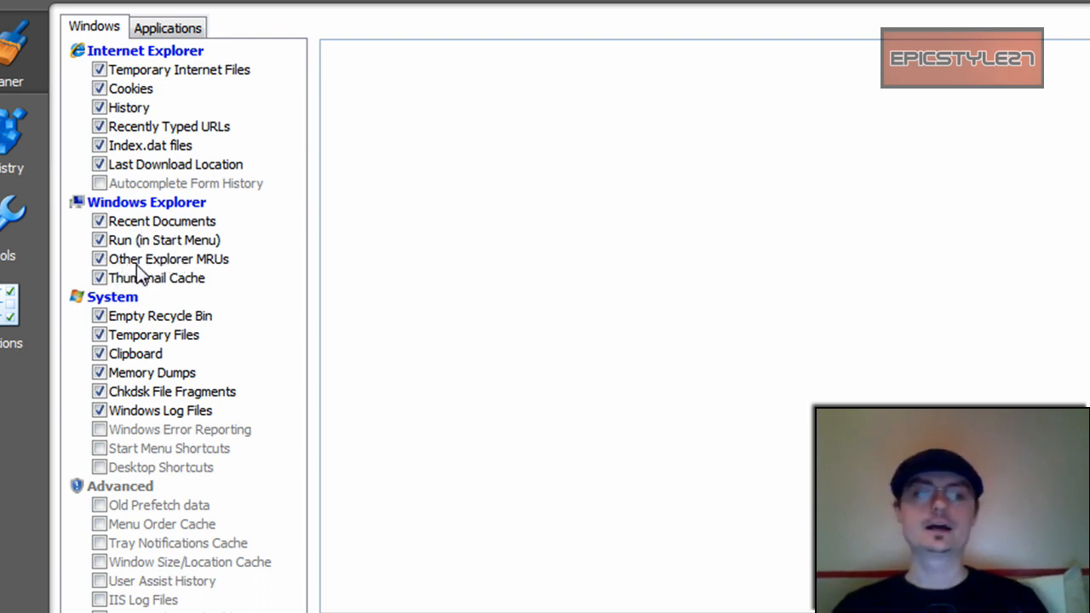
{"action": "mouse_move", "coordinate": [127, 313]}
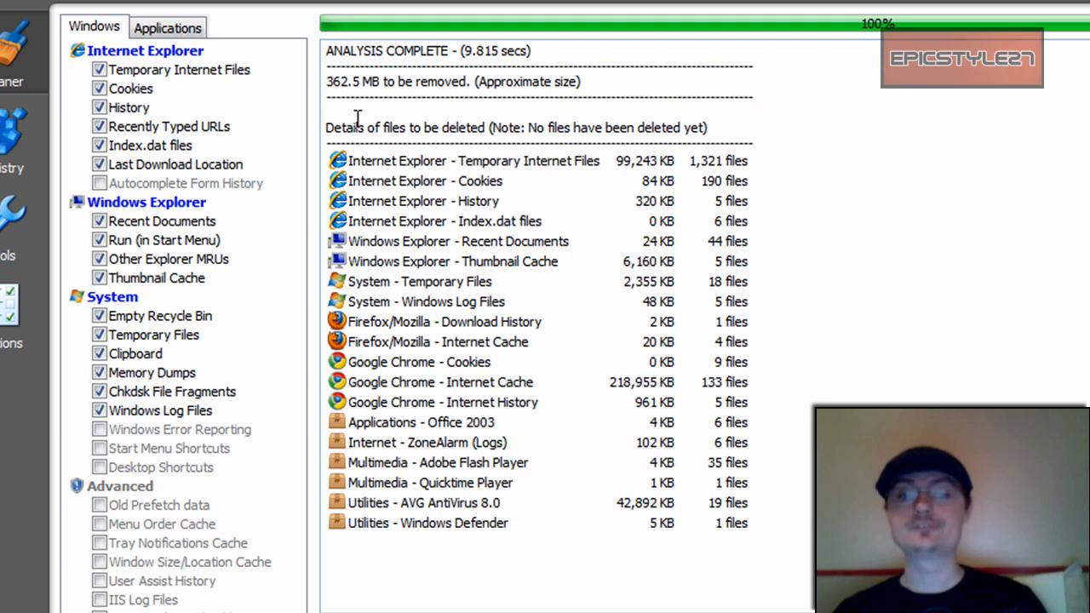
{"action": "mouse_move", "coordinate": [313, 128]}
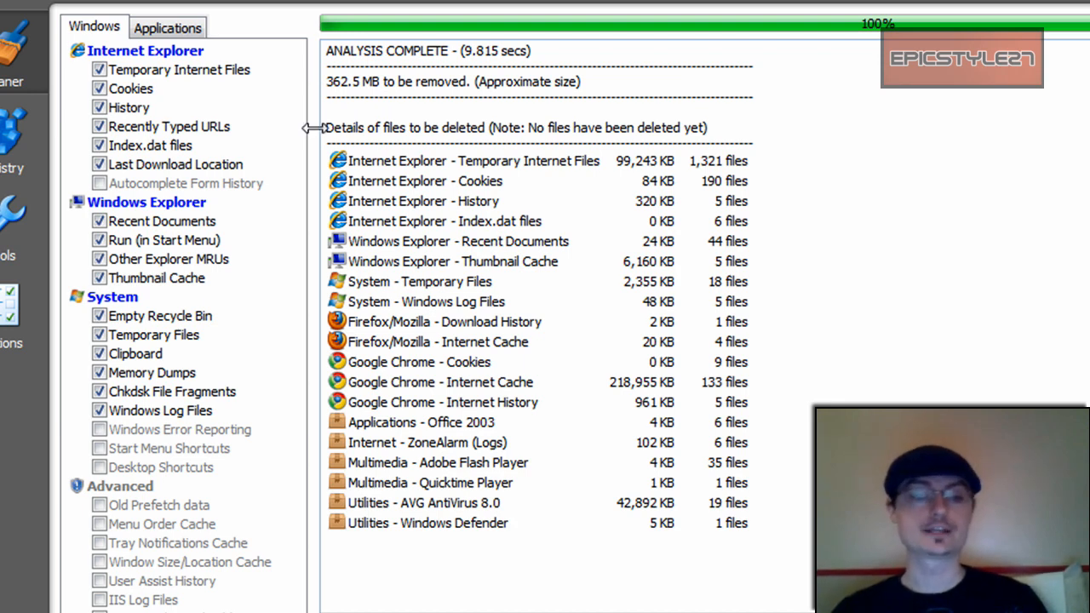
{"action": "mouse_move", "coordinate": [477, 532]}
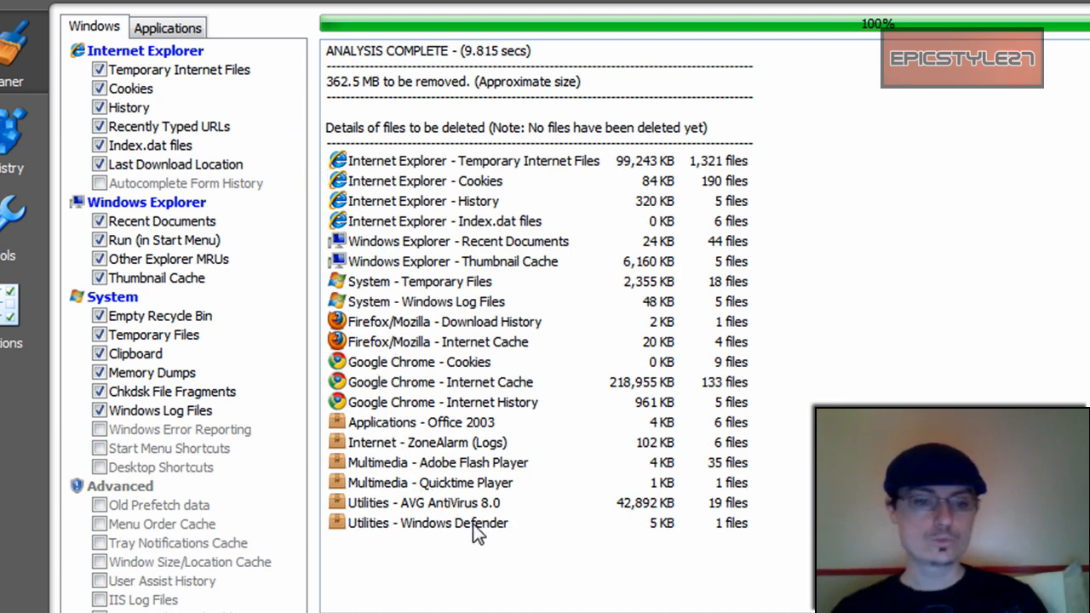
{"action": "mouse_move", "coordinate": [594, 462]}
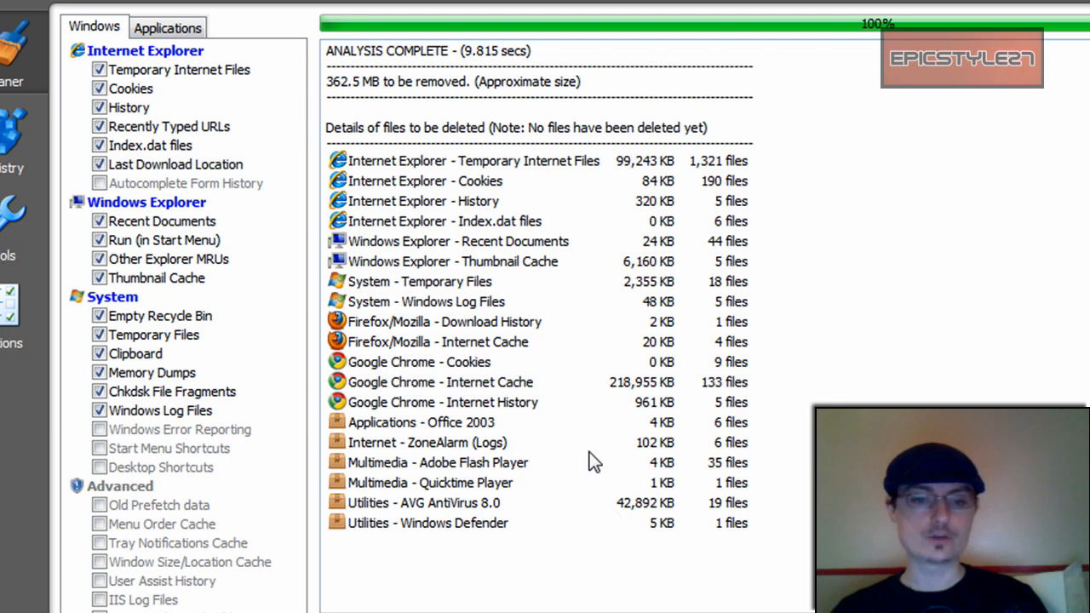
{"action": "mouse_move", "coordinate": [502, 496]}
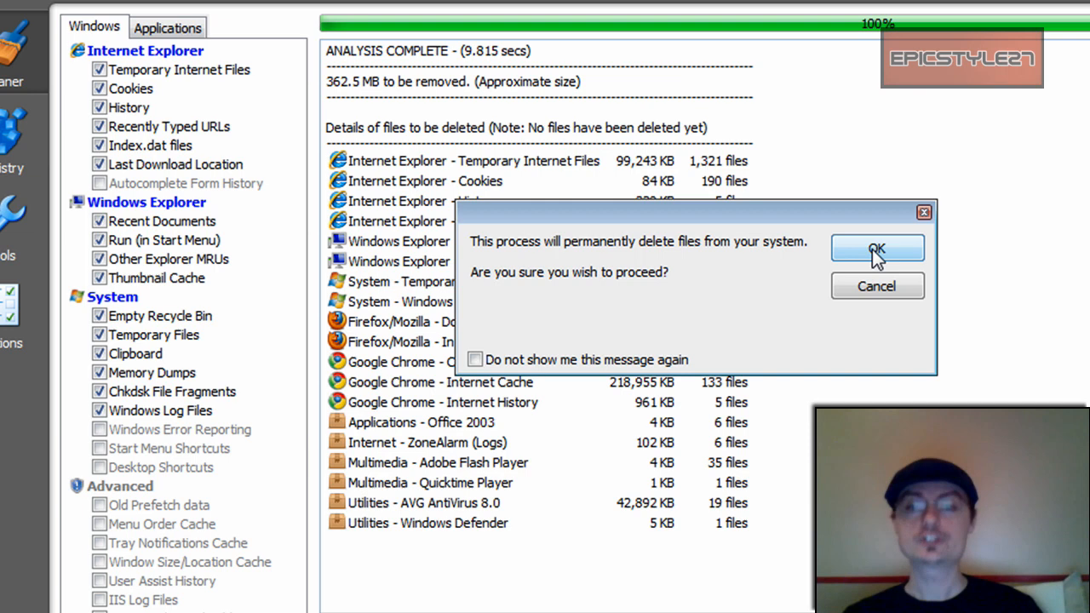
Confirm the permanent-deletion warning so cleaning of the 362.5 MB begins
{"action": "left_click", "coordinate": [877, 248]}
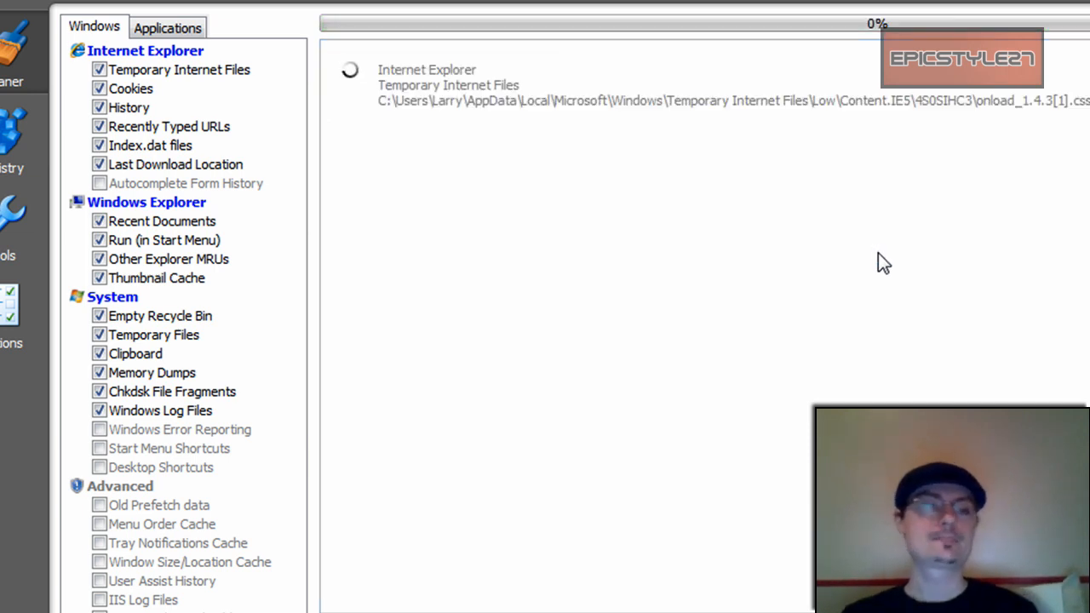